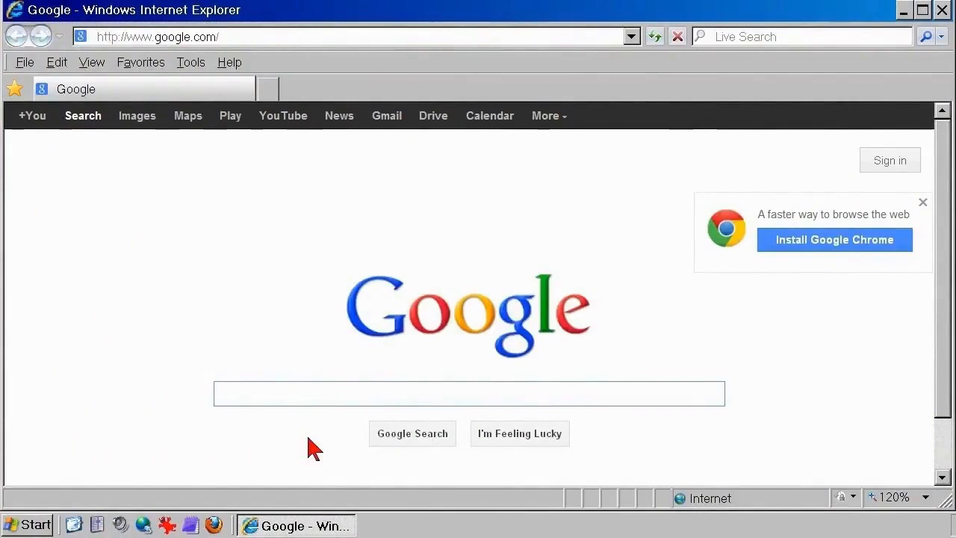
Step: Search Google for 'Karen's Replicator' and open the karenware.com result
text(Karen's Replicator)
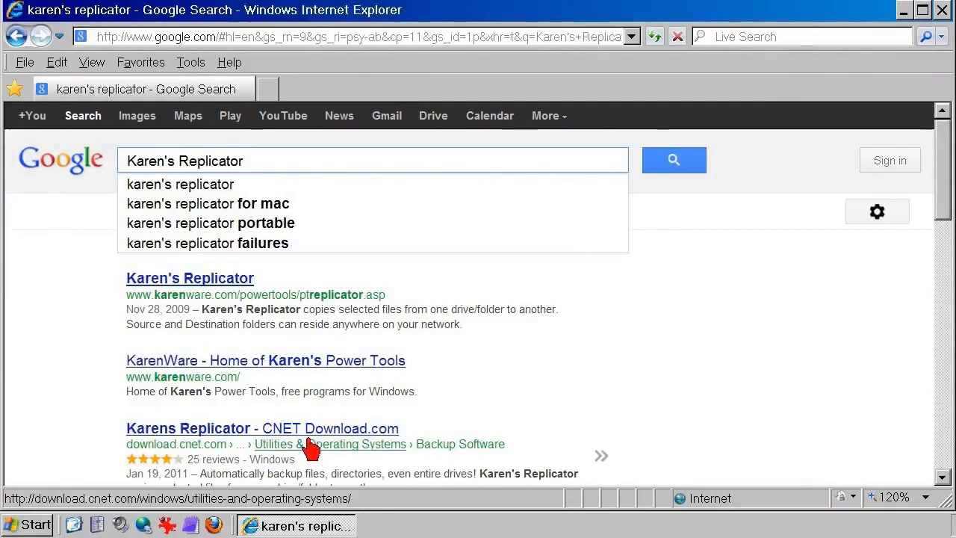
mouse_move(211, 342)
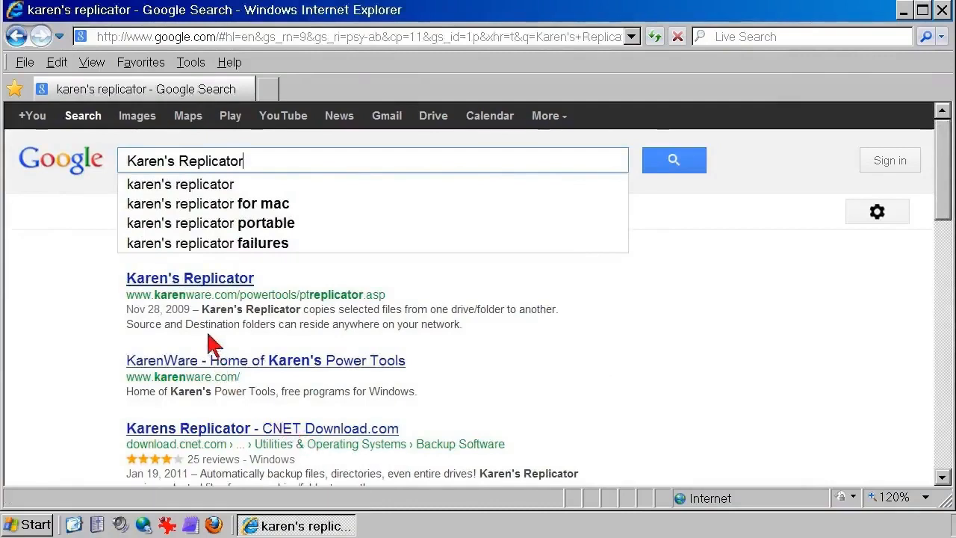
mouse_move(190, 278)
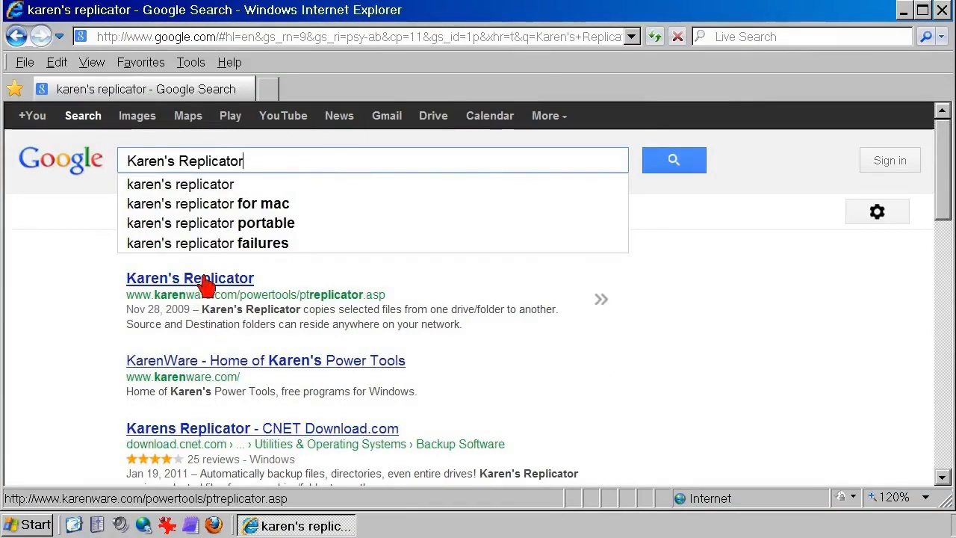
mouse_move(231, 278)
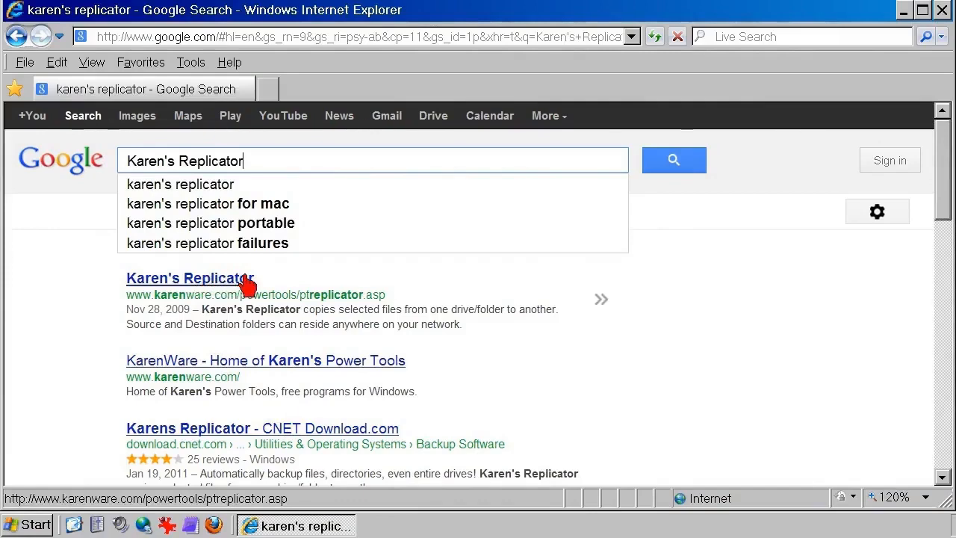
click(191, 278)
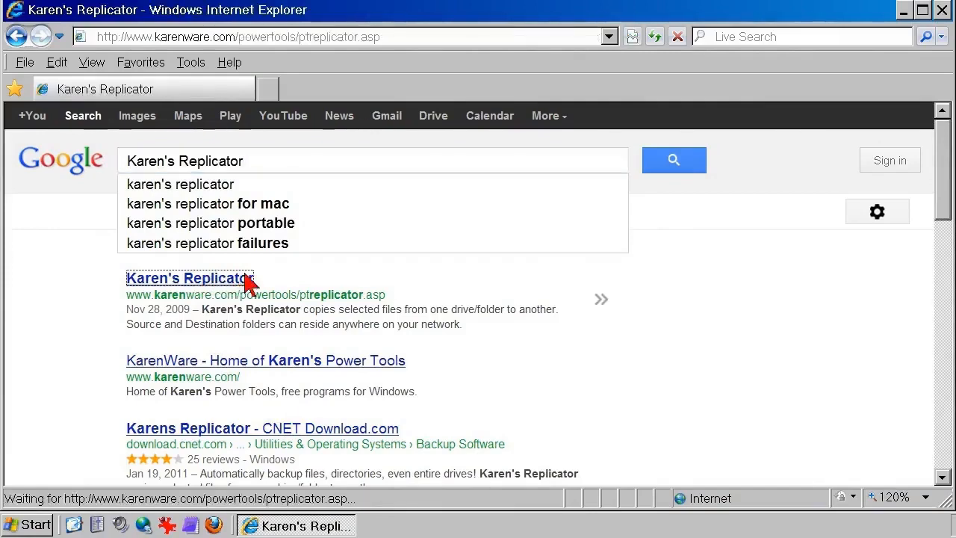
Step: Scroll the Replicator v3.6.8 page down to its Download section
click(185, 278)
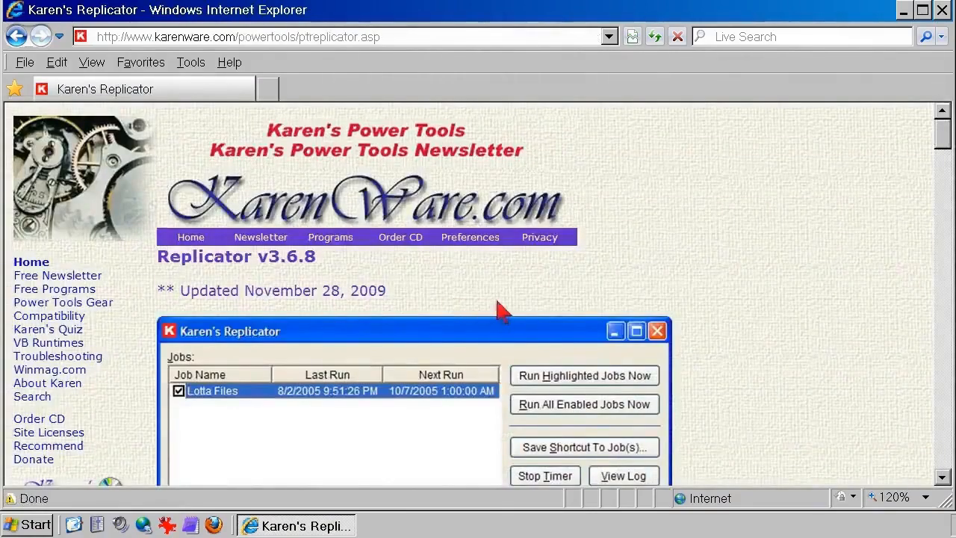
mouse_move(900, 197)
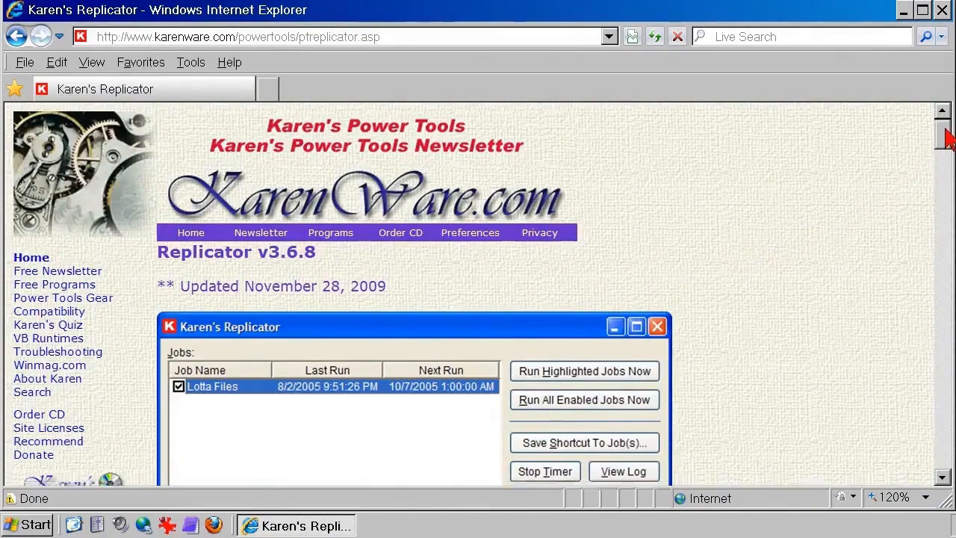
scroll(down, 3)
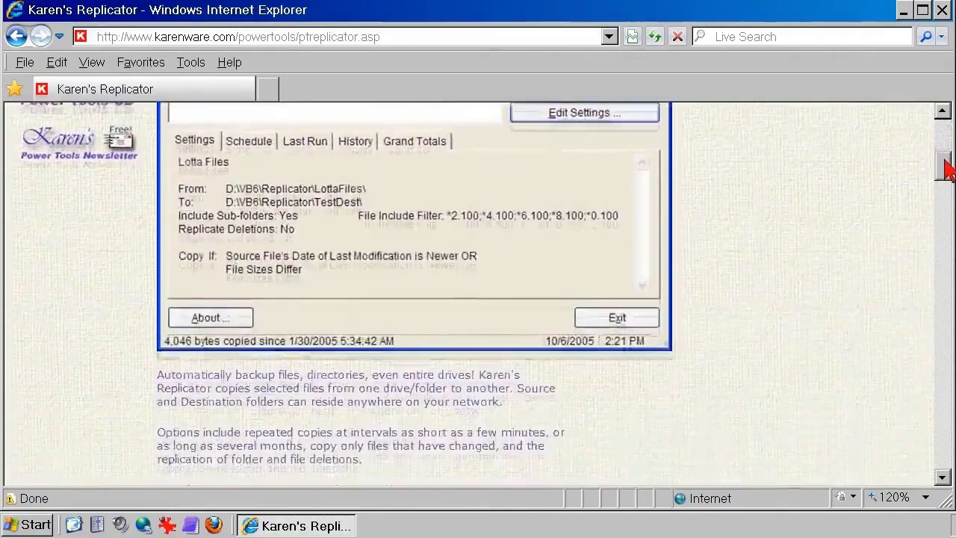
scroll(down, 3)
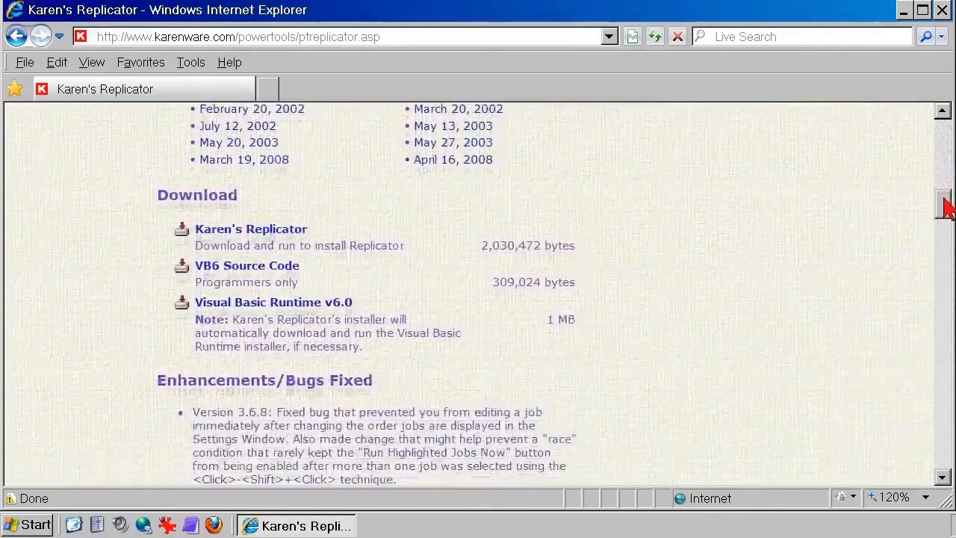
scroll(down, 3)
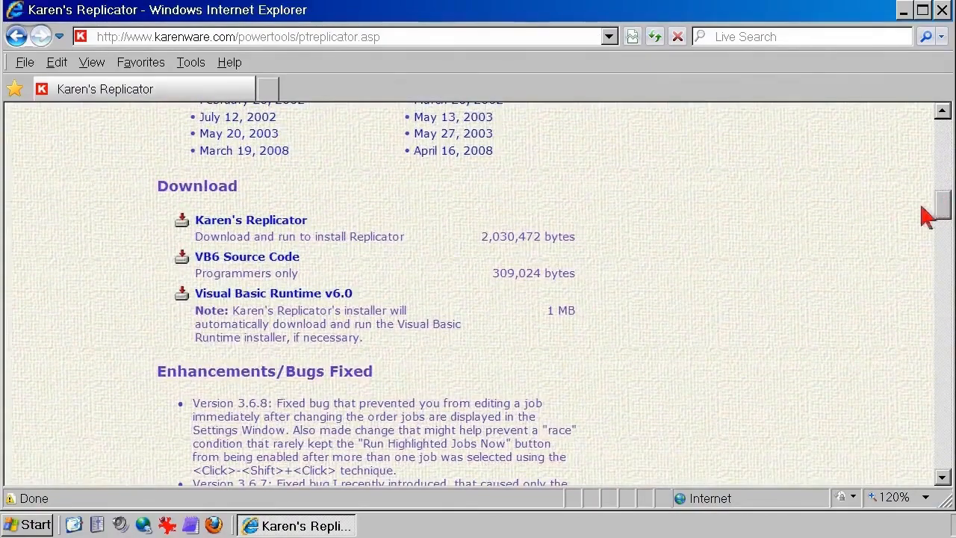
mouse_move(513, 321)
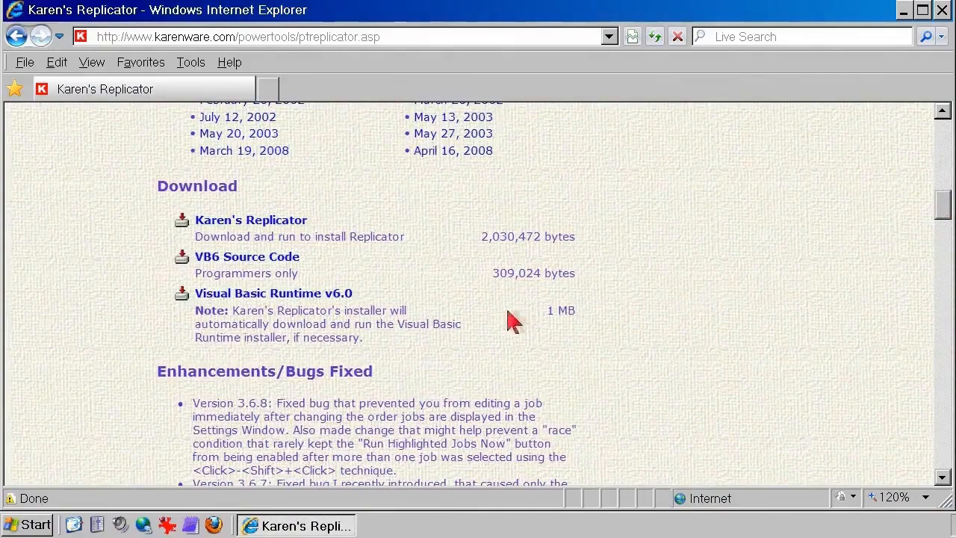
mouse_move(266, 236)
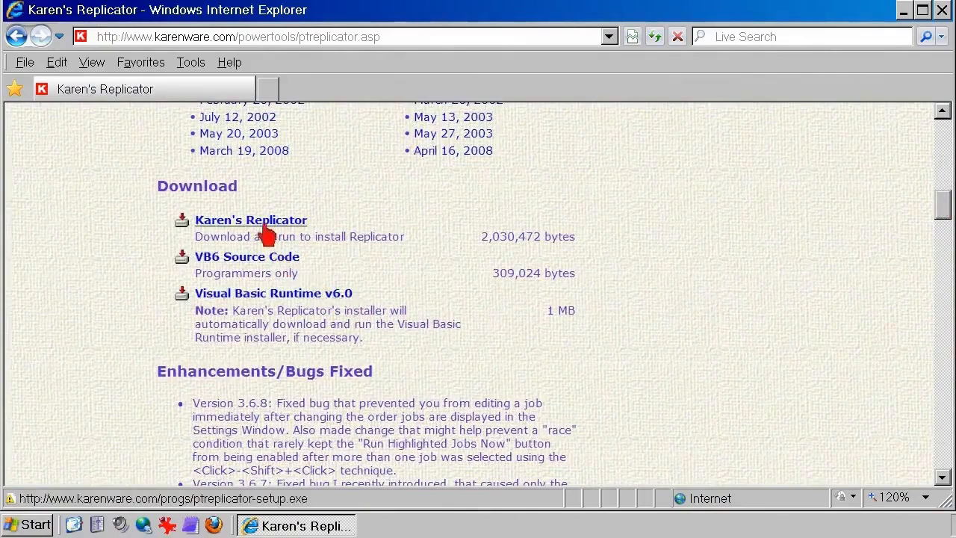
mouse_move(265, 224)
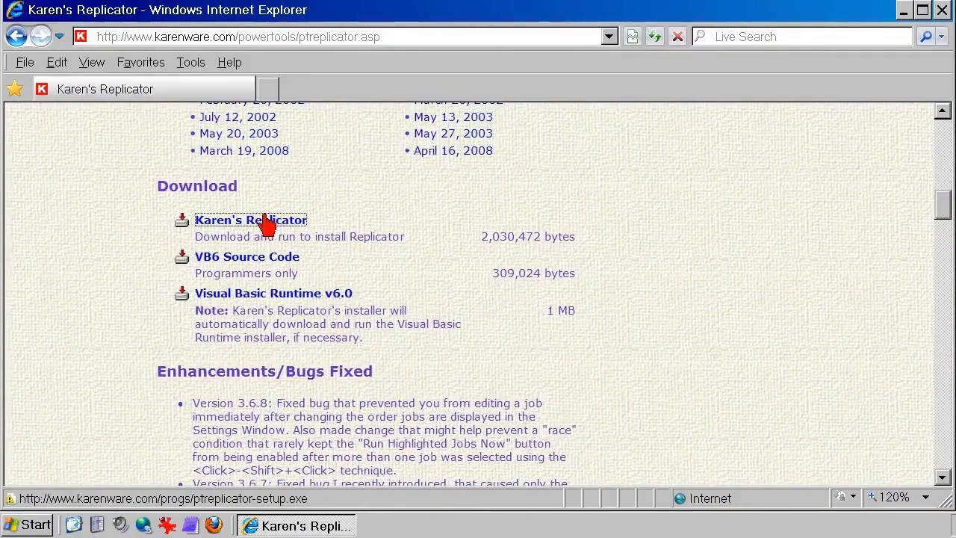
Step: Save the ptreplicator-setup.exe installer to the Desktop from the download link's menu
right_click(250, 219)
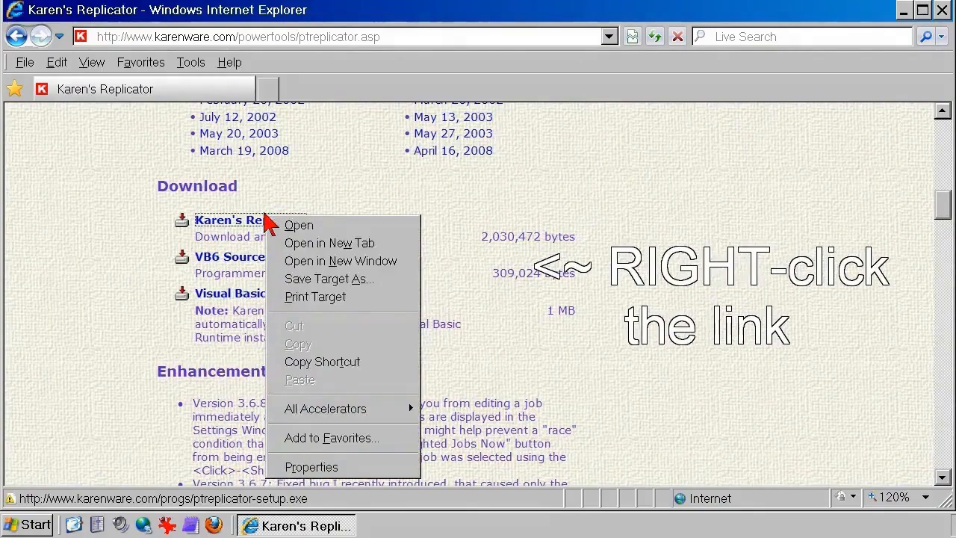
mouse_move(340, 261)
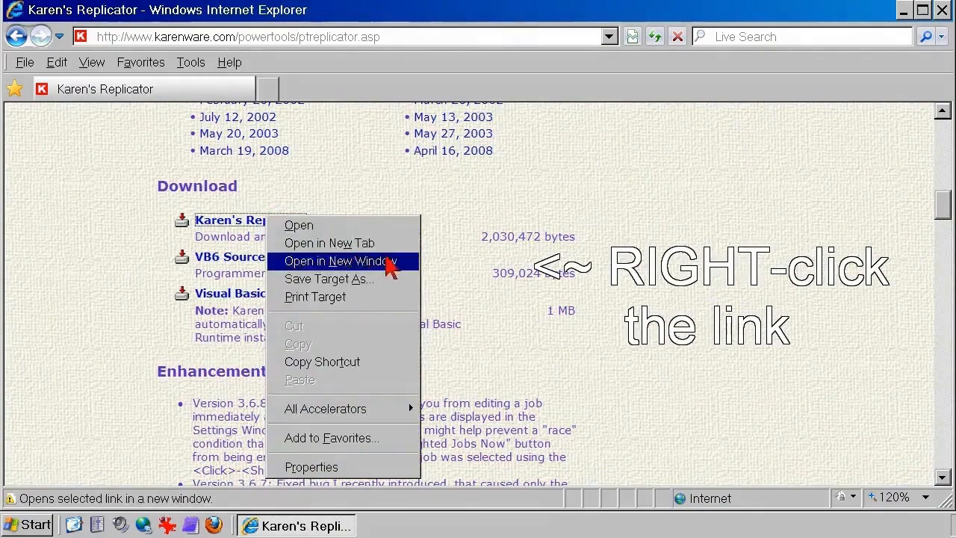
mouse_move(396, 288)
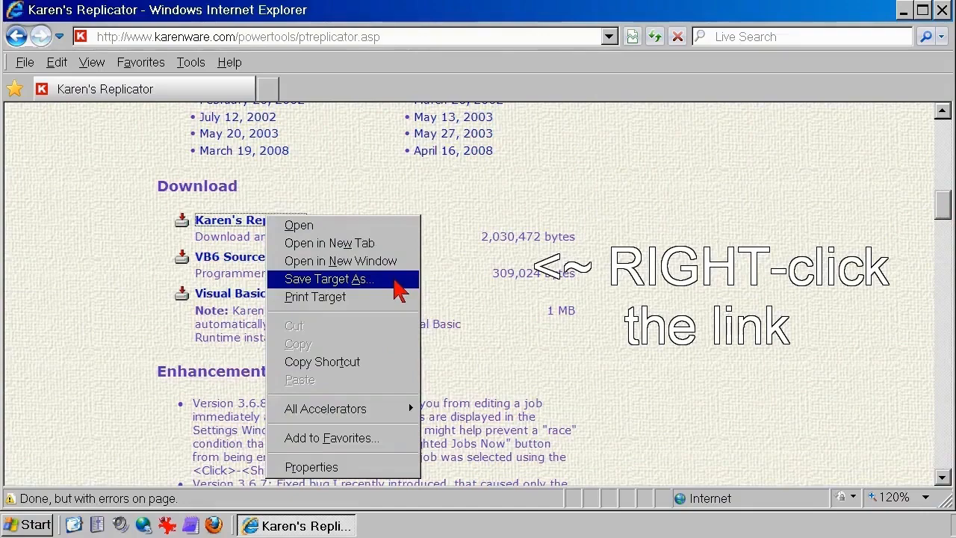
click(329, 278)
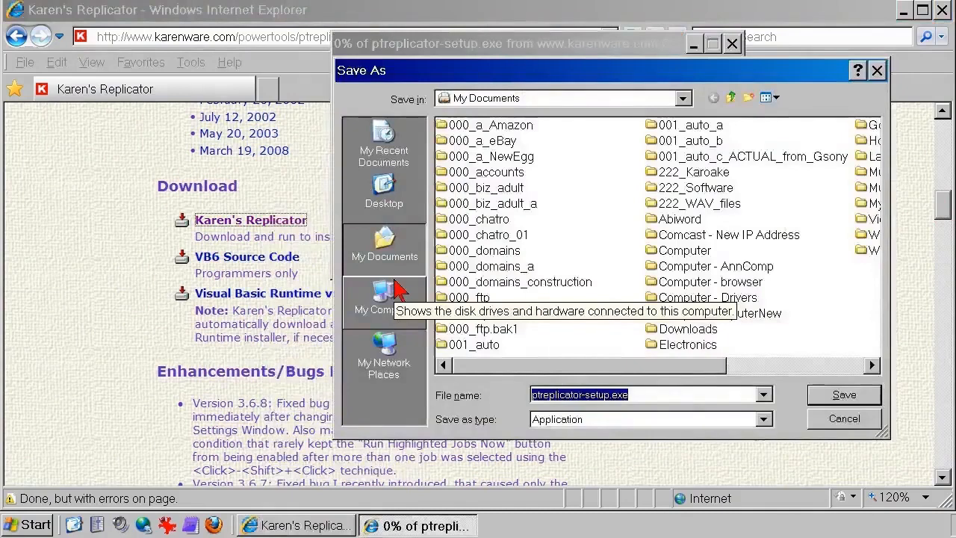
mouse_move(383, 201)
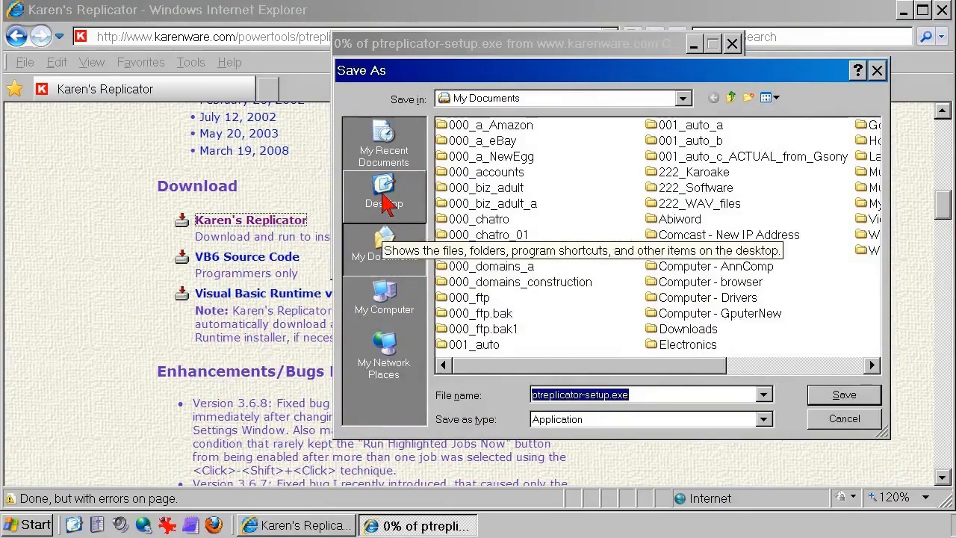
click(384, 190)
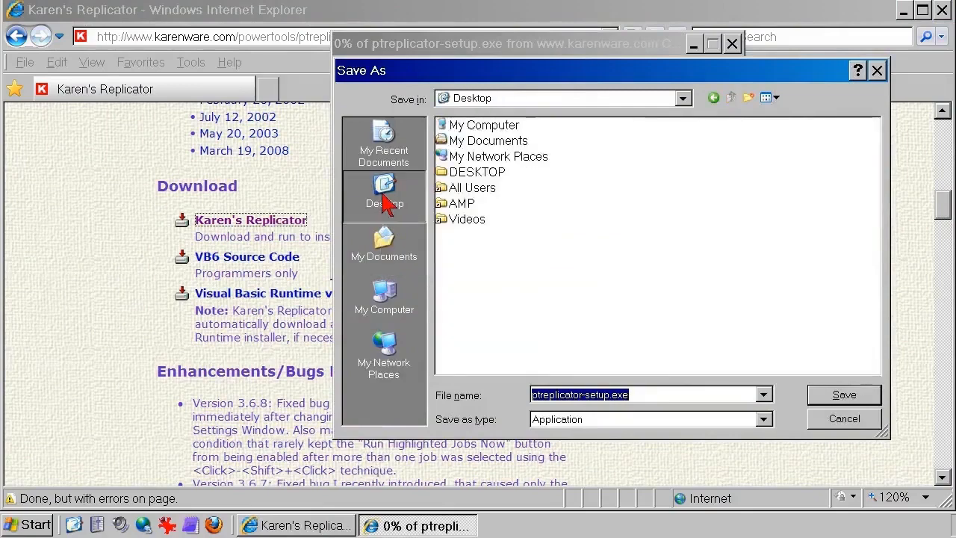
mouse_move(597, 261)
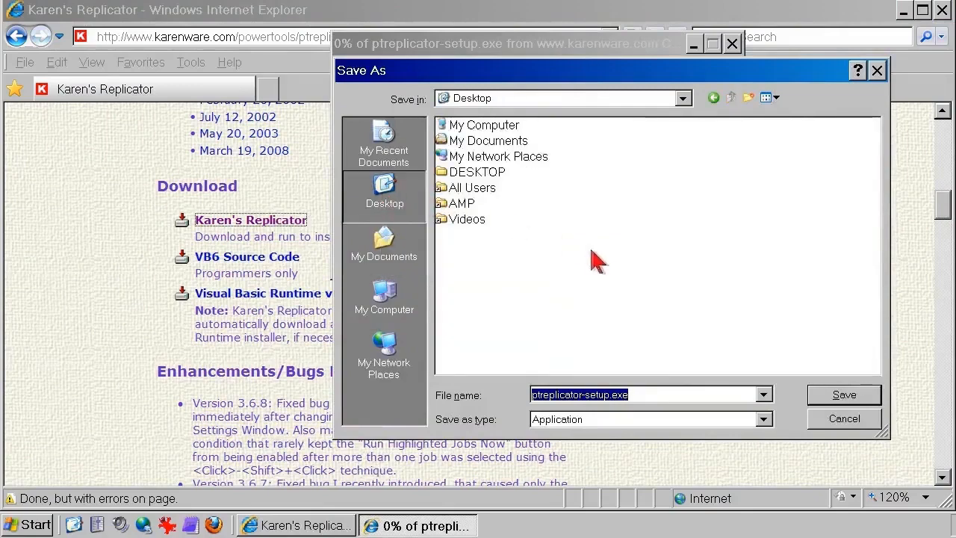
mouse_move(769, 344)
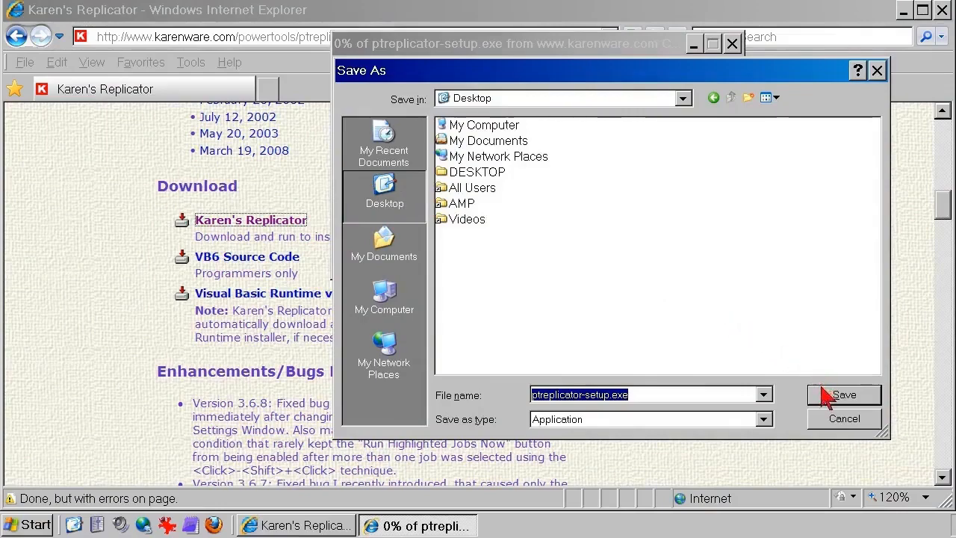
click(844, 394)
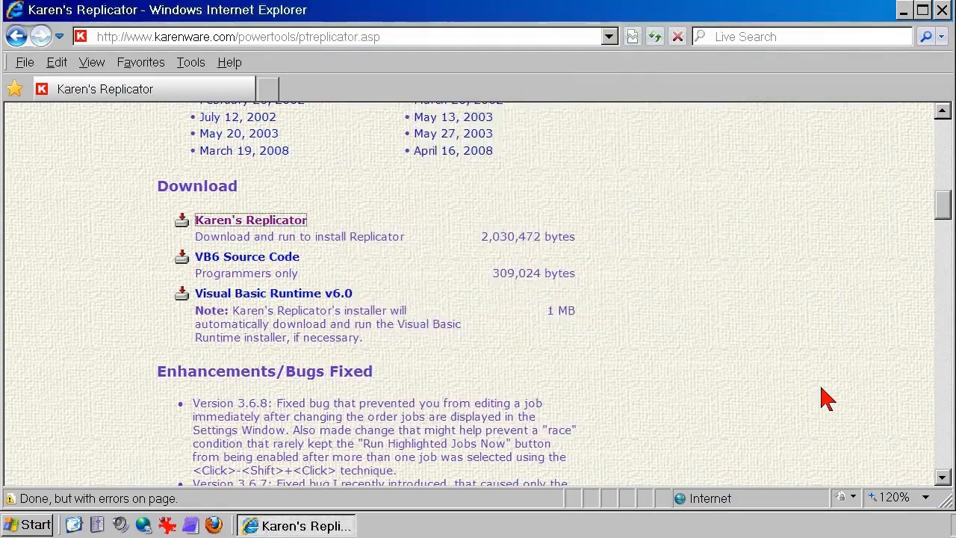
mouse_move(894, 155)
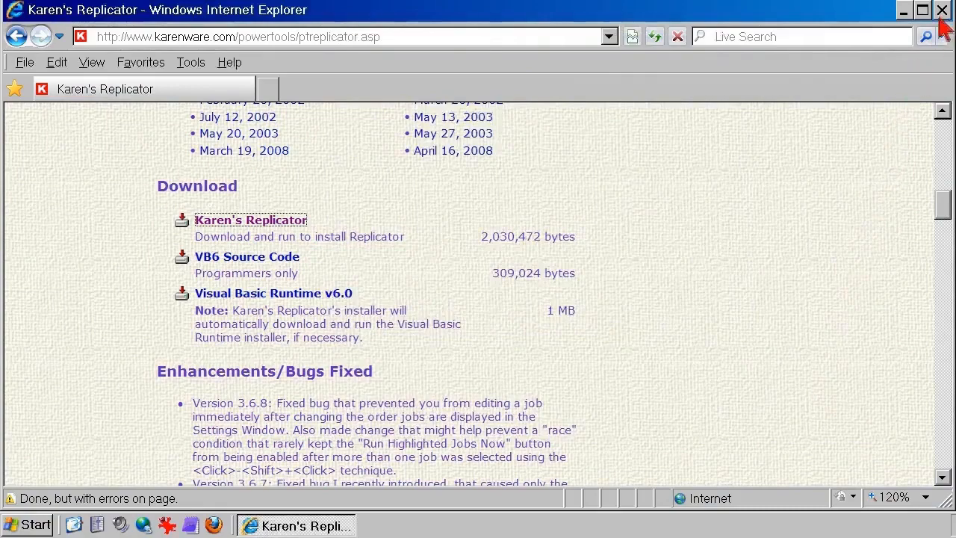
Step: Close Internet Explorer to reveal the installer on the desktop
click(942, 10)
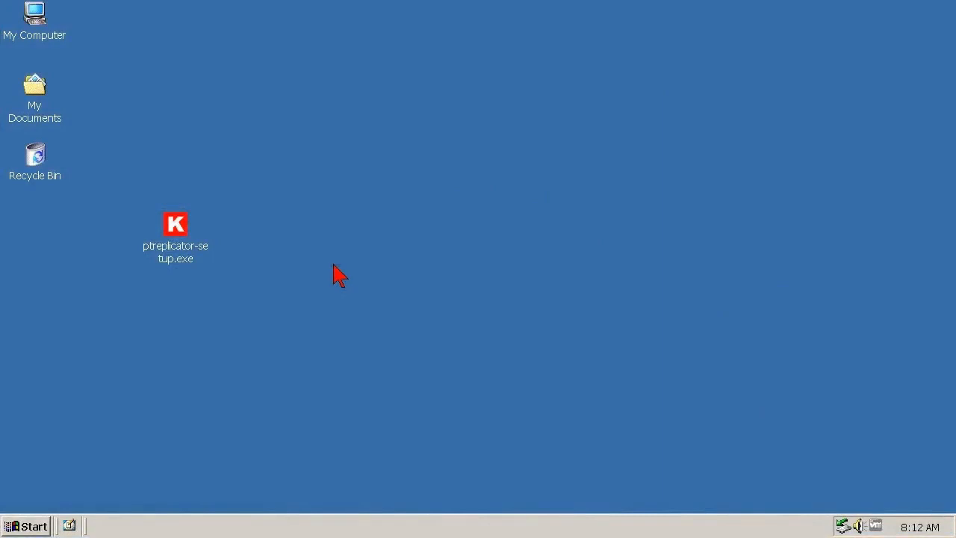
mouse_move(193, 250)
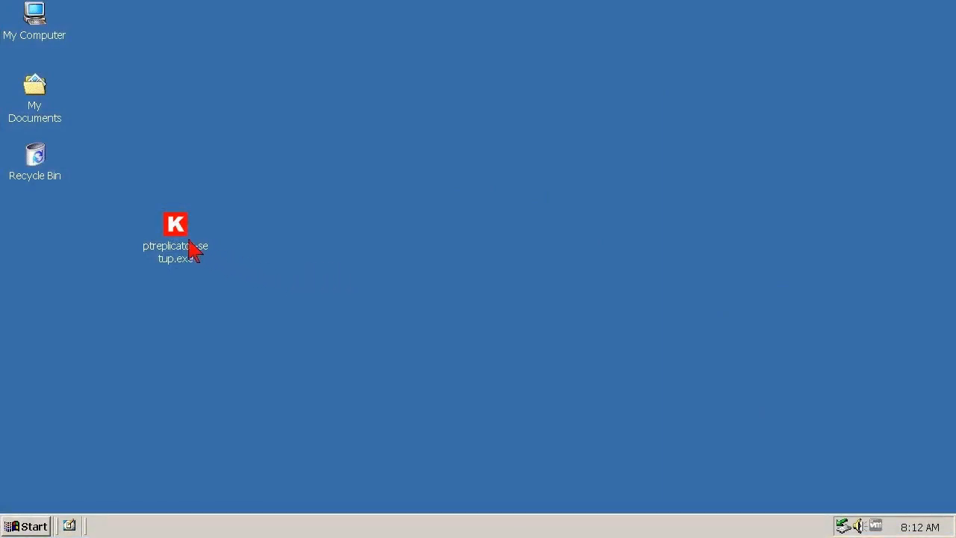
Step: Run ptreplicator-setup.exe and install for all users with default folder and shortcuts
double_click(175, 224)
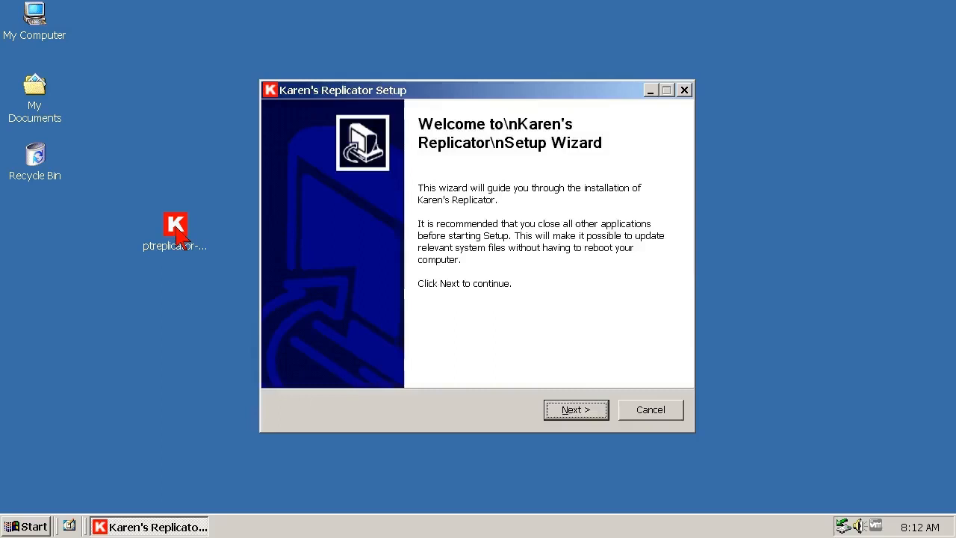
mouse_move(209, 292)
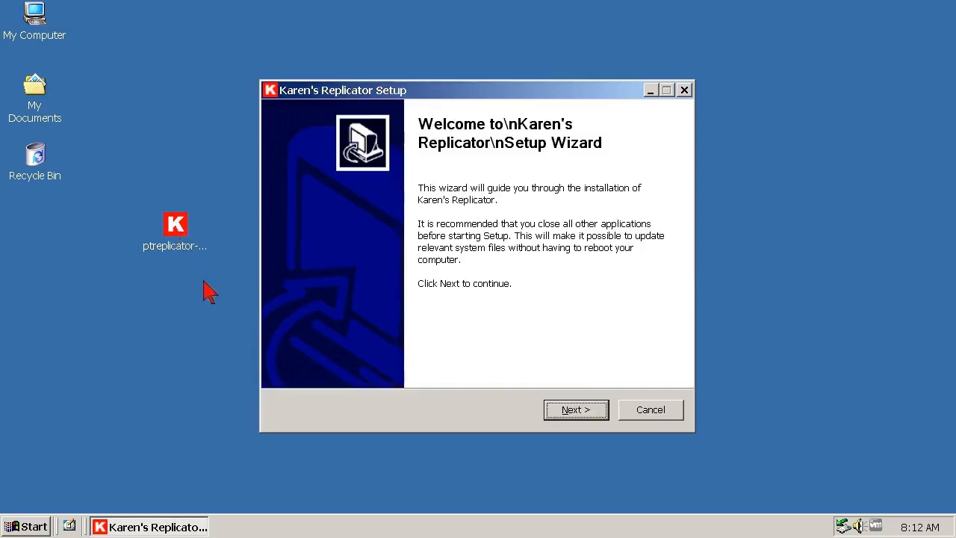
mouse_move(486, 426)
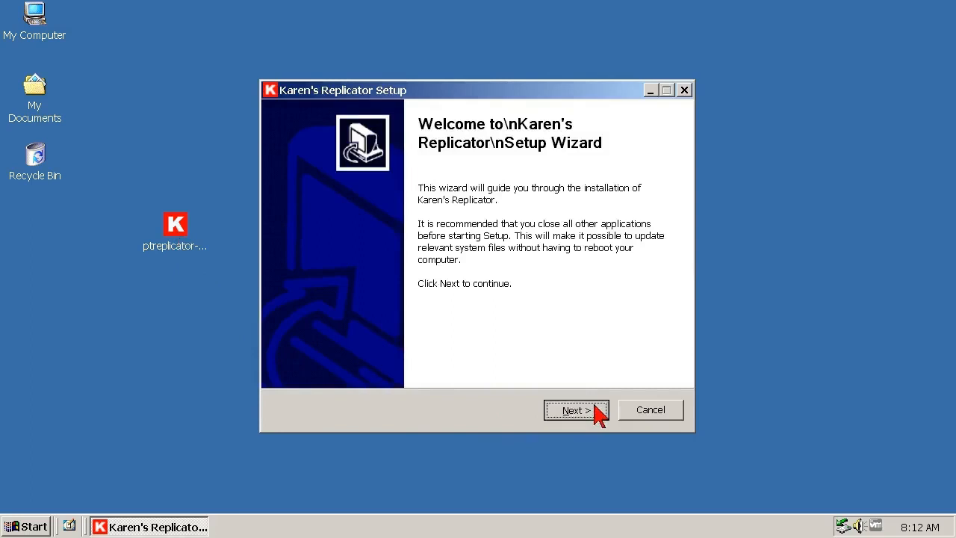
click(576, 409)
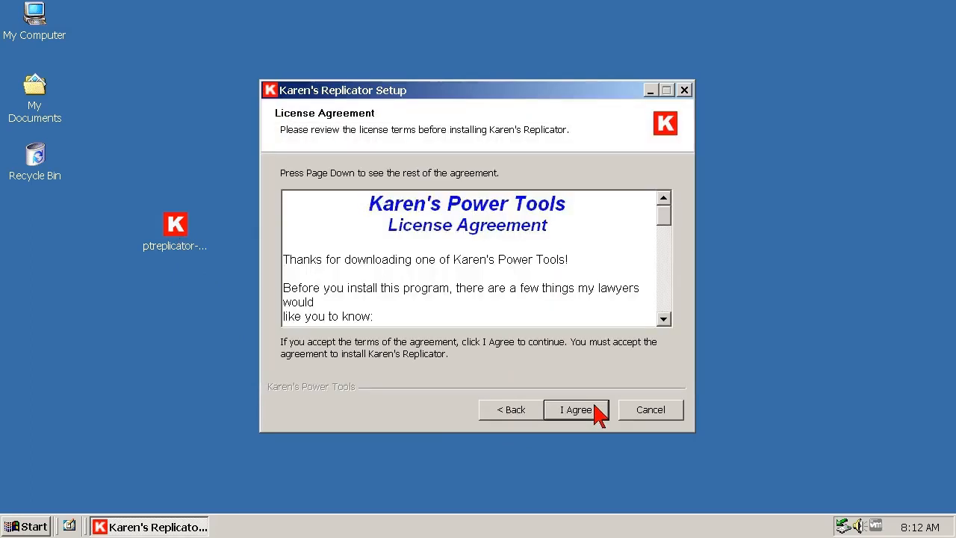
click(575, 410)
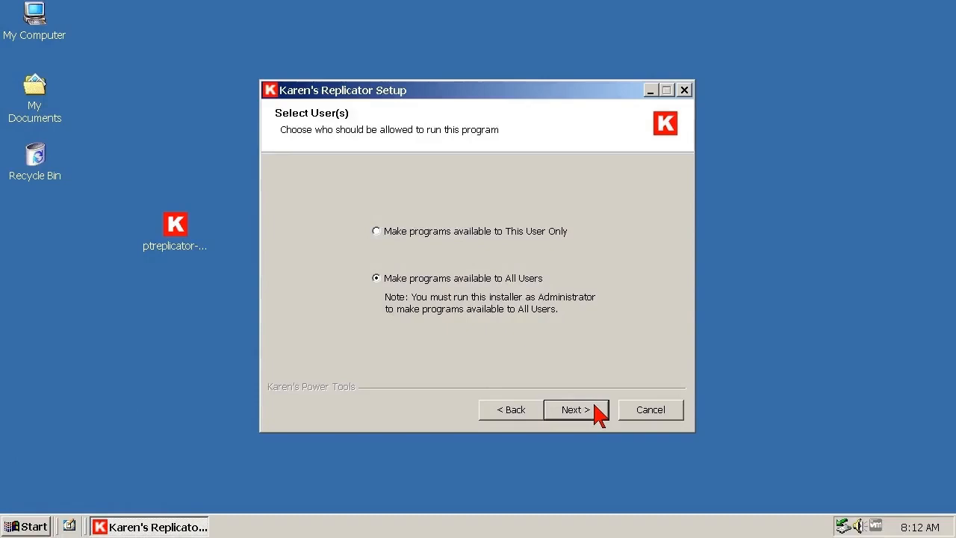
click(575, 410)
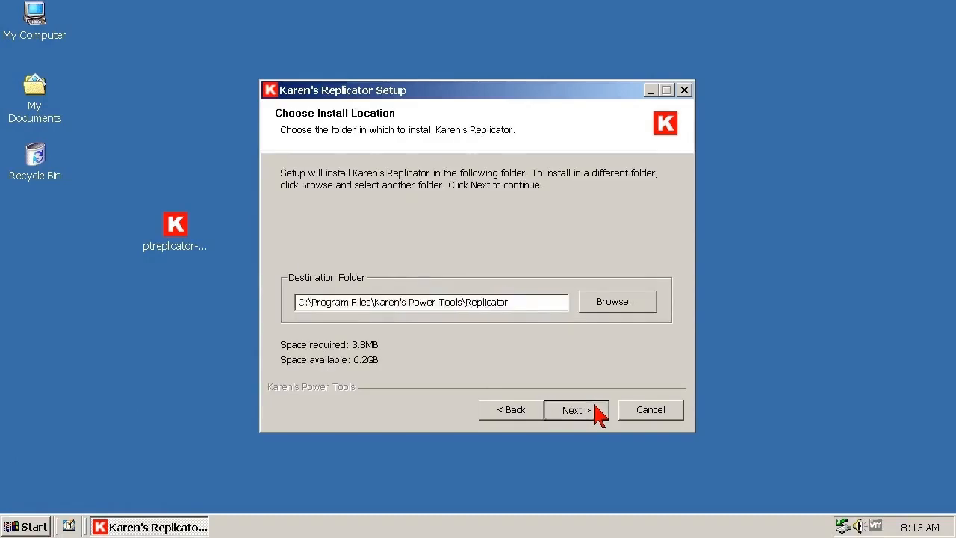
click(575, 409)
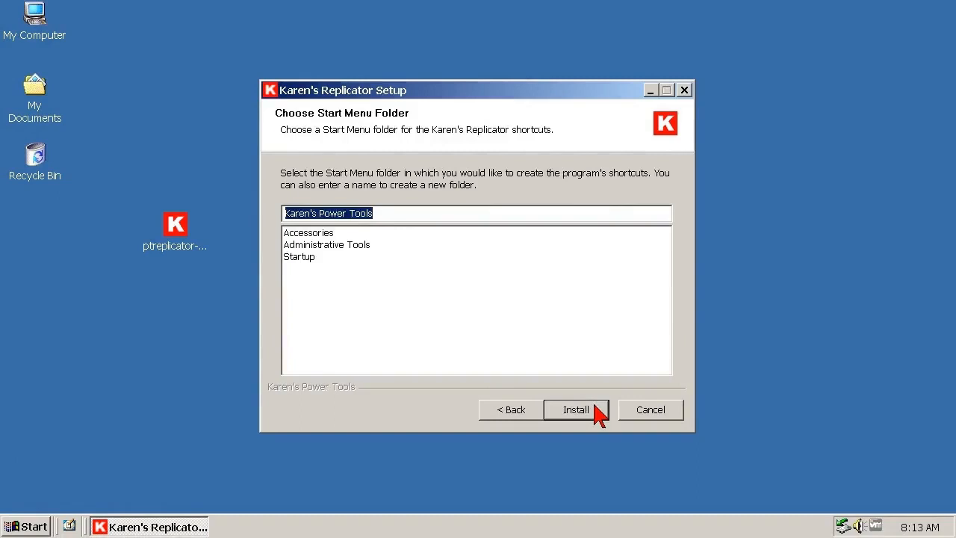
click(576, 410)
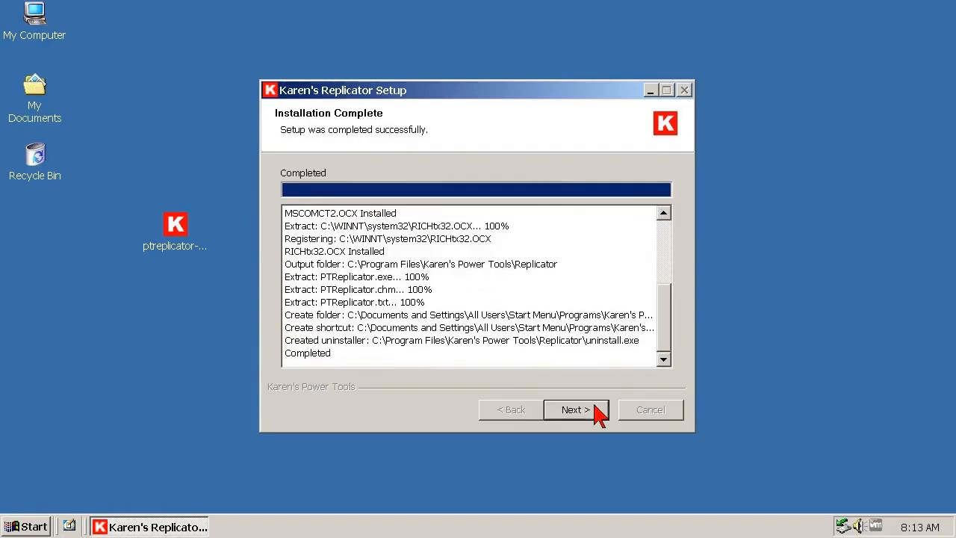
click(575, 409)
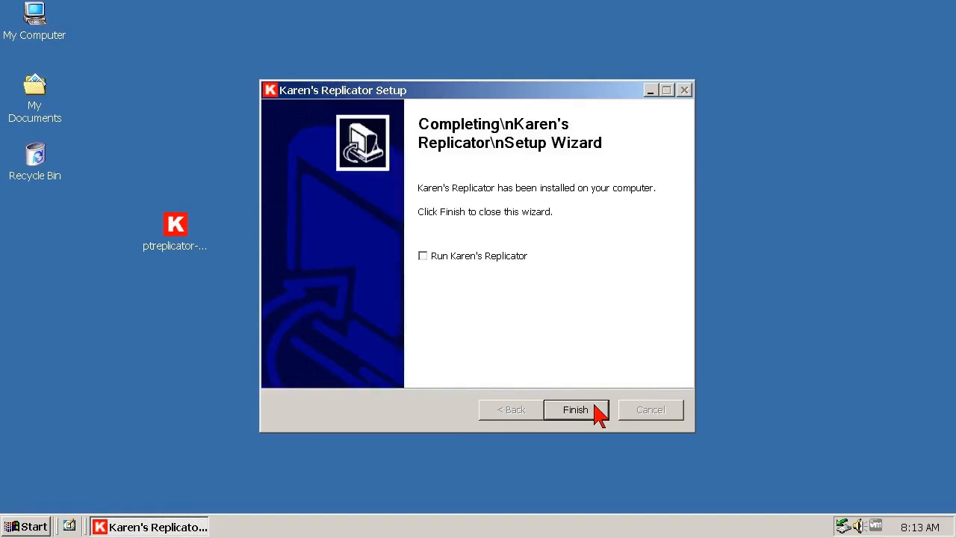
click(576, 410)
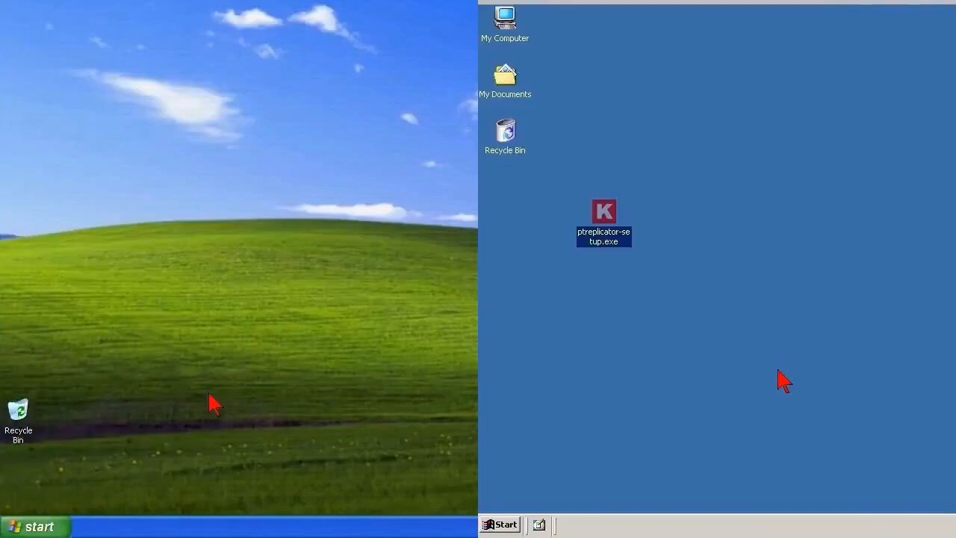
mouse_move(624, 444)
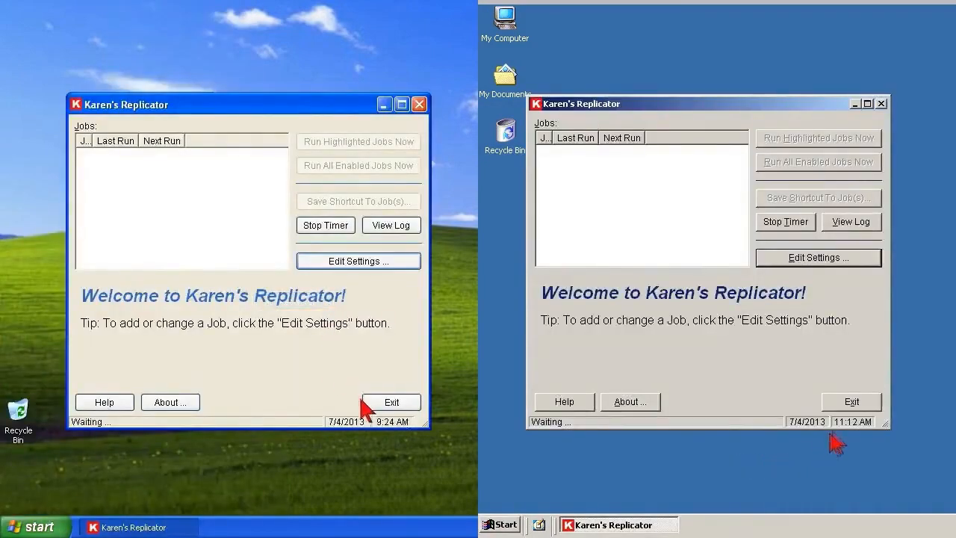
mouse_move(384, 403)
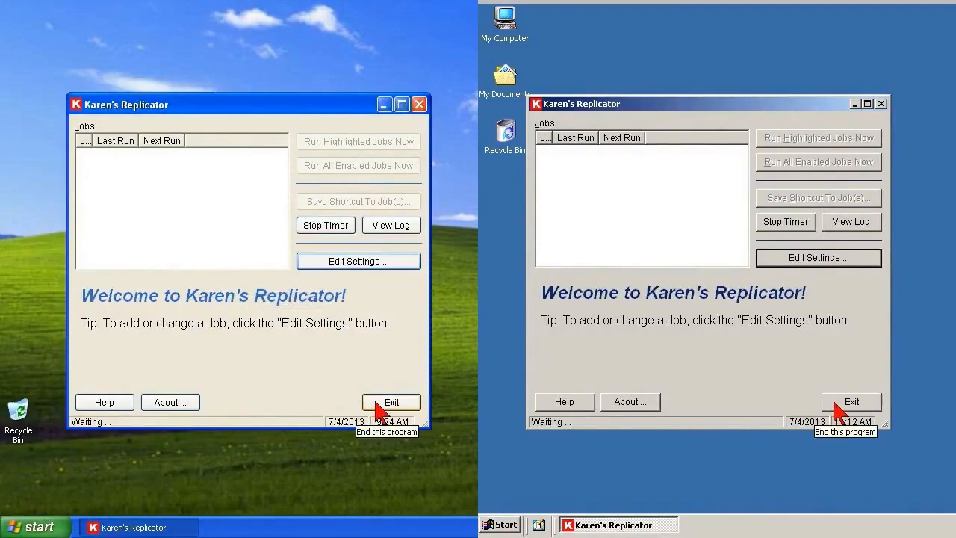
Step: Exit Karen's Replicator from its empty Jobs window
click(391, 401)
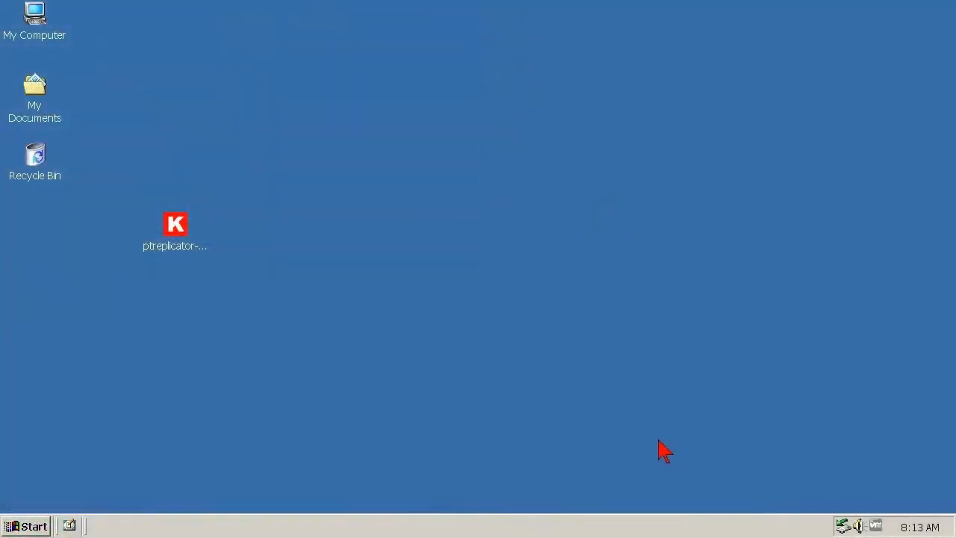
mouse_move(325, 397)
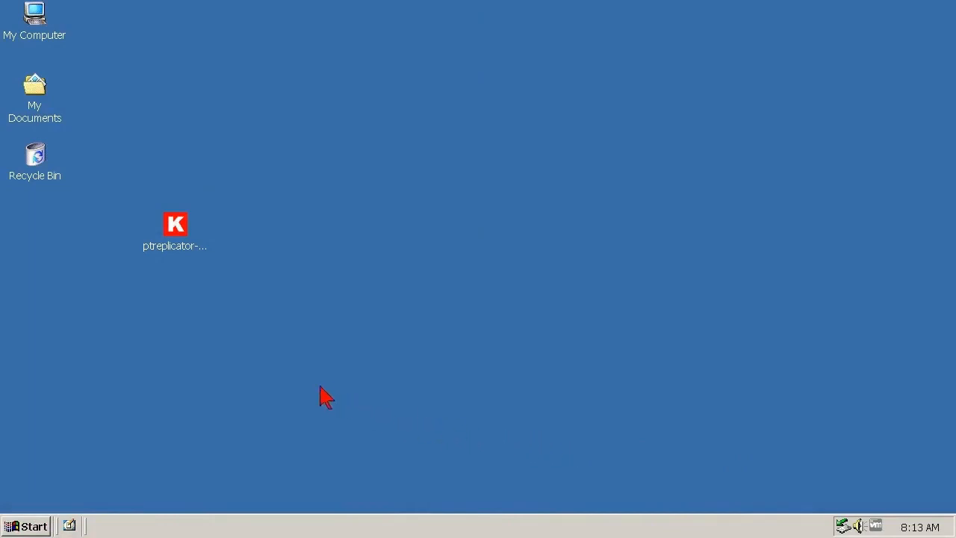
mouse_move(175, 243)
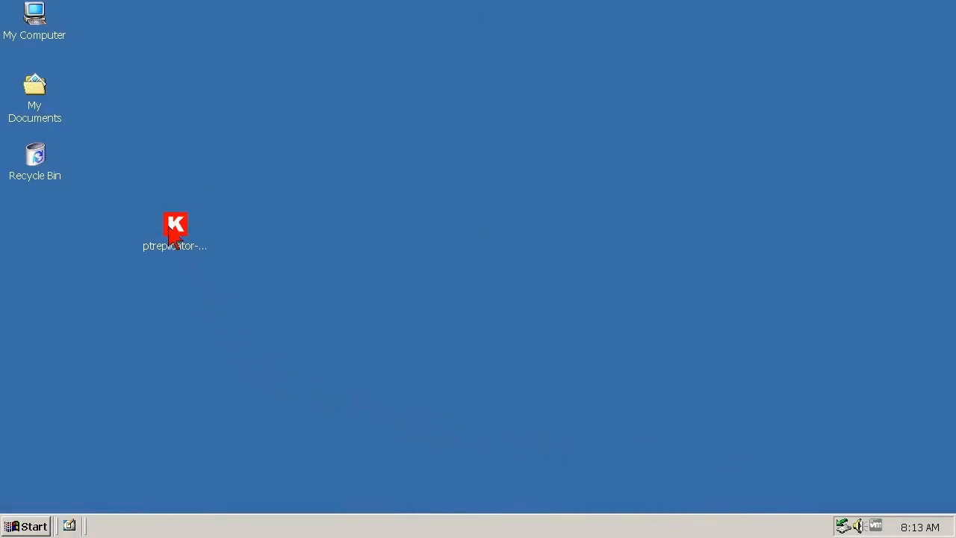